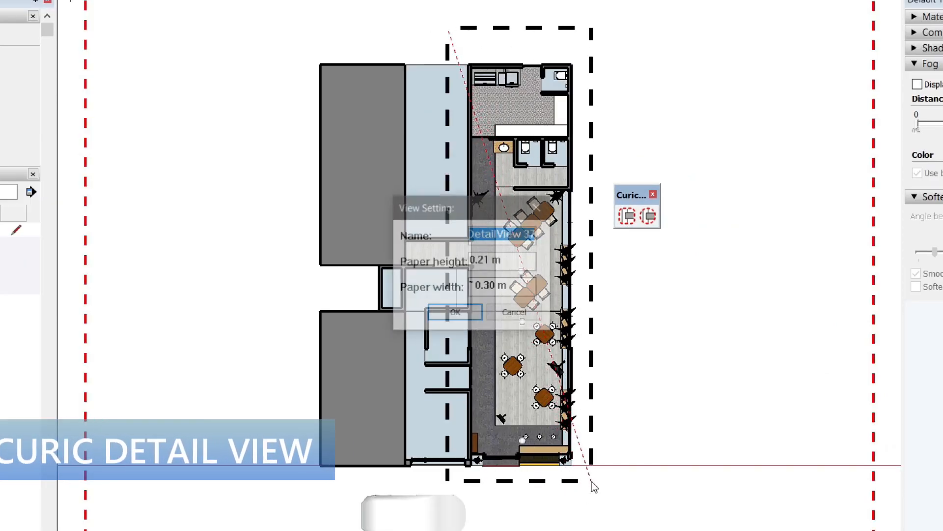
Name the FLOOR PLAN, KITCHEN PLAN and RIGHT ELEVATION detail views to export LayOut files.
{"action": "type", "text": "FLOOR"}
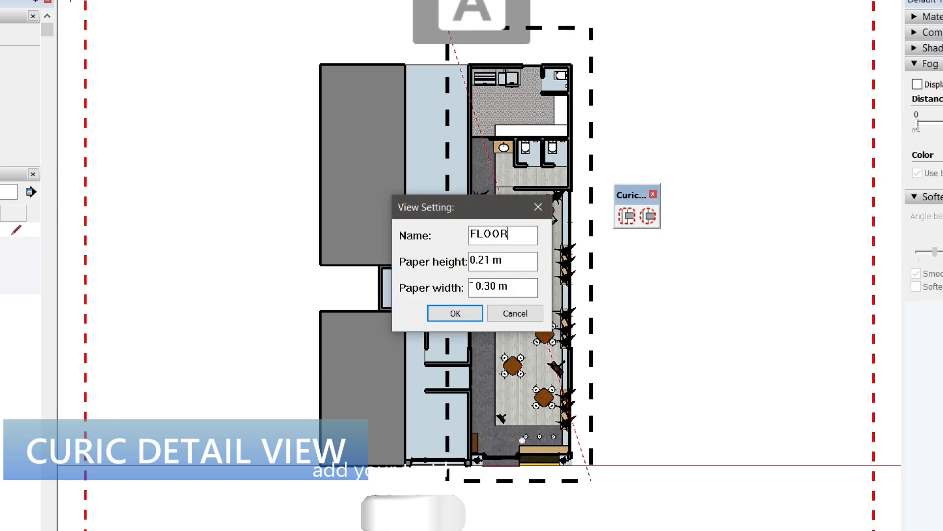
{"action": "type", "text": "PLAN"}
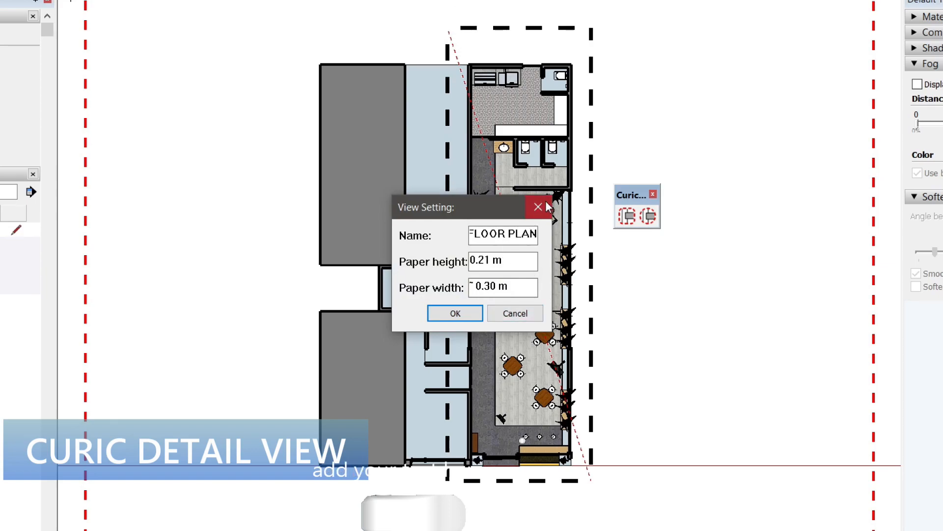
{"action": "left_click", "coordinate": [454, 313]}
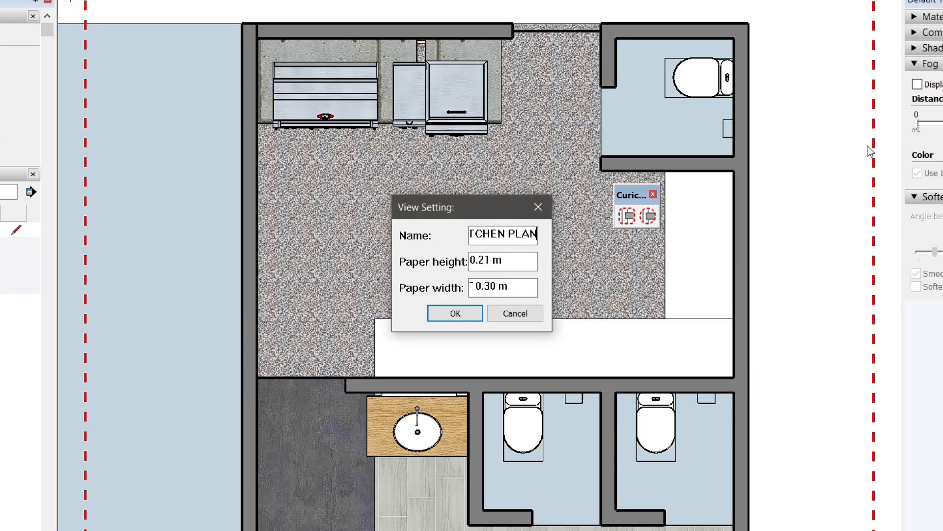
{"action": "left_click", "coordinate": [455, 314]}
{"action": "type", "text": "RIGHT E"}
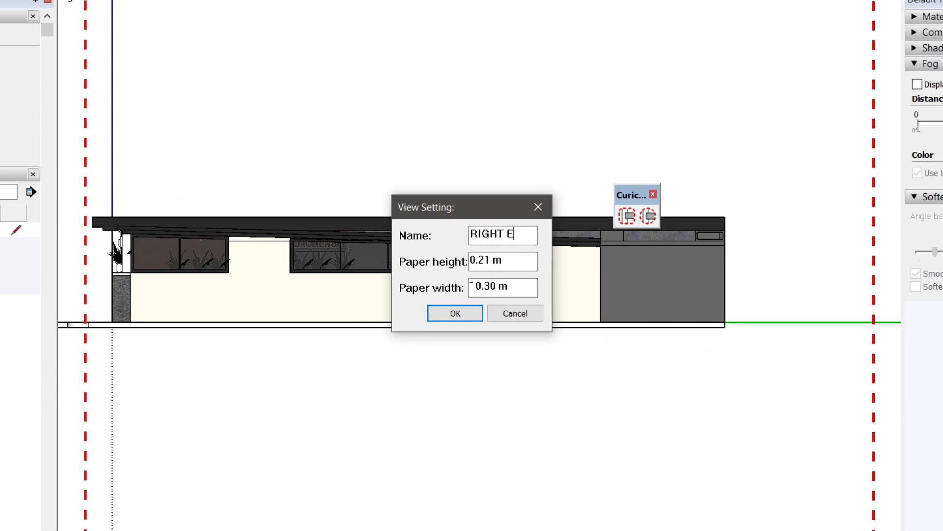
{"action": "left_click", "coordinate": [454, 313]}
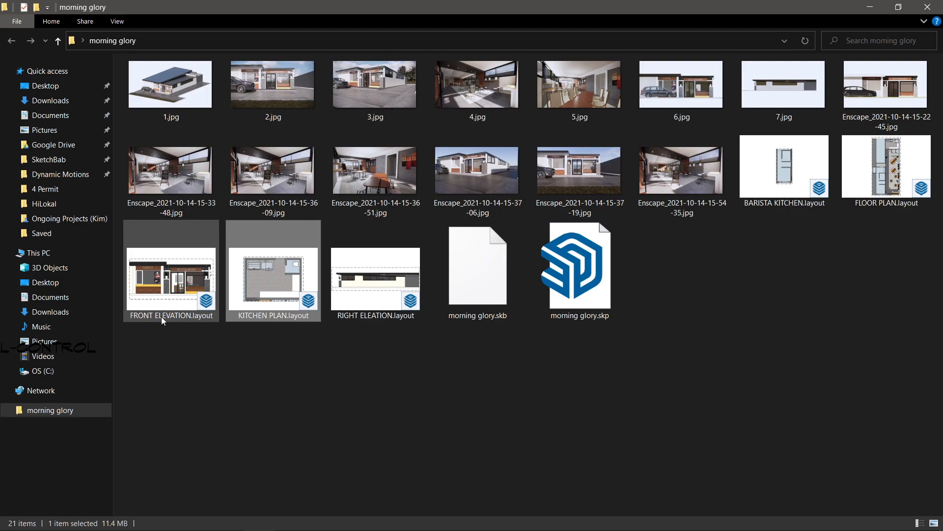
Open the five LayOut documents, browse each tab, then return to Right Elevation with scrapbooks showing.
{"action": "double_click", "coordinate": [375, 280]}
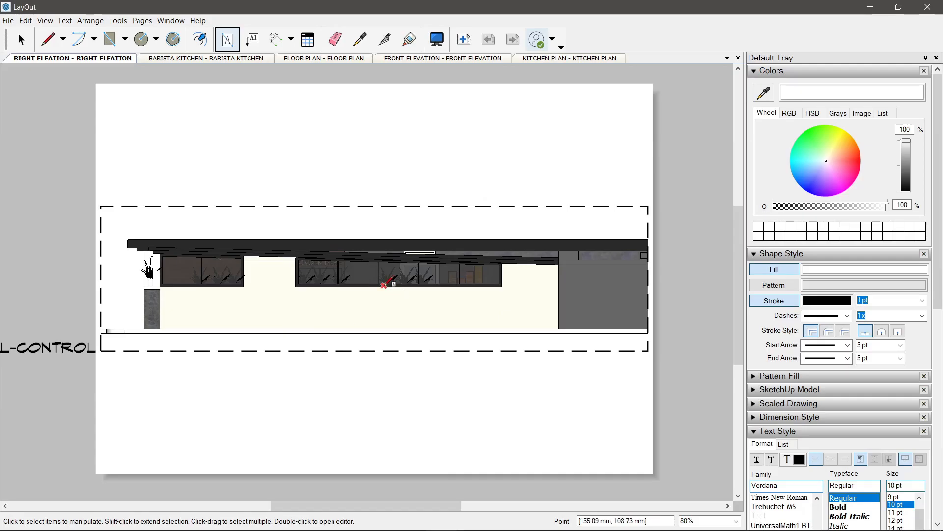
{"action": "left_click", "coordinate": [206, 58]}
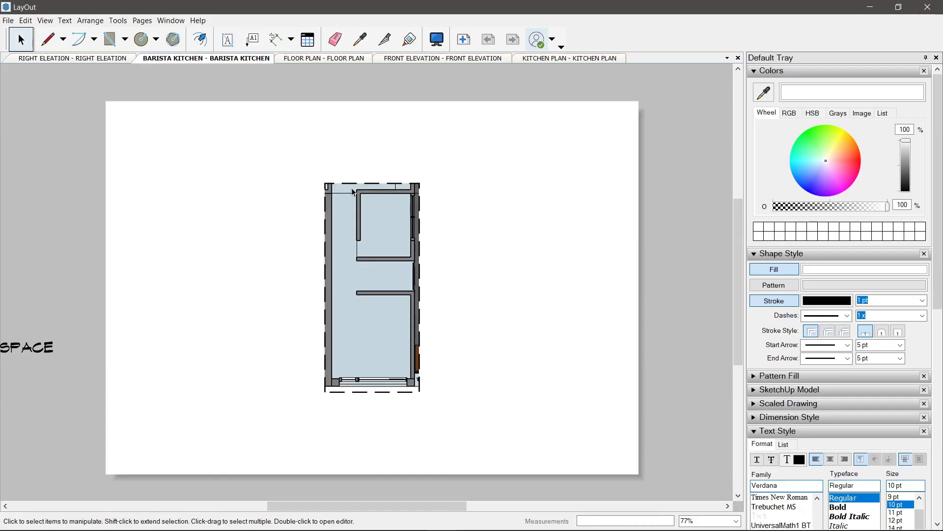
{"action": "left_click", "coordinate": [323, 58]}
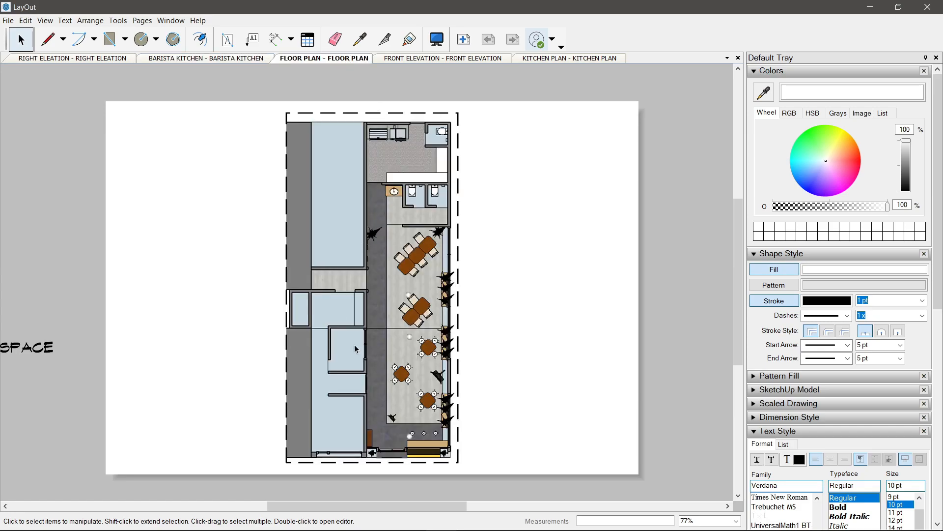
{"action": "left_click", "coordinate": [442, 58]}
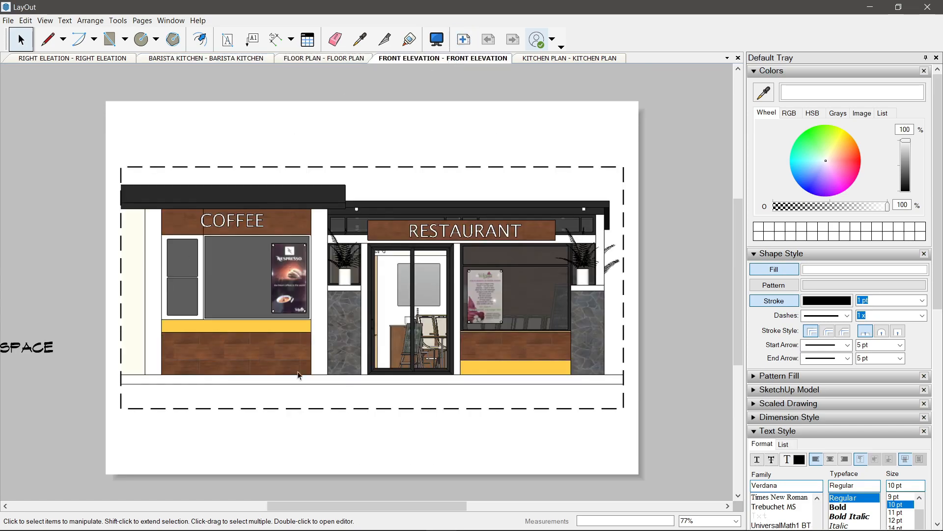
{"action": "left_click", "coordinate": [568, 58]}
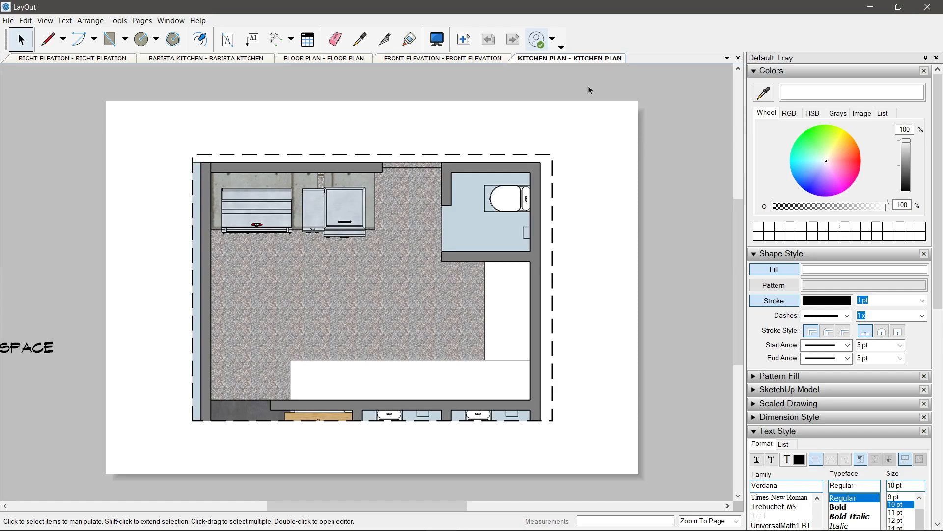
{"action": "mouse_move", "coordinate": [93, 64]}
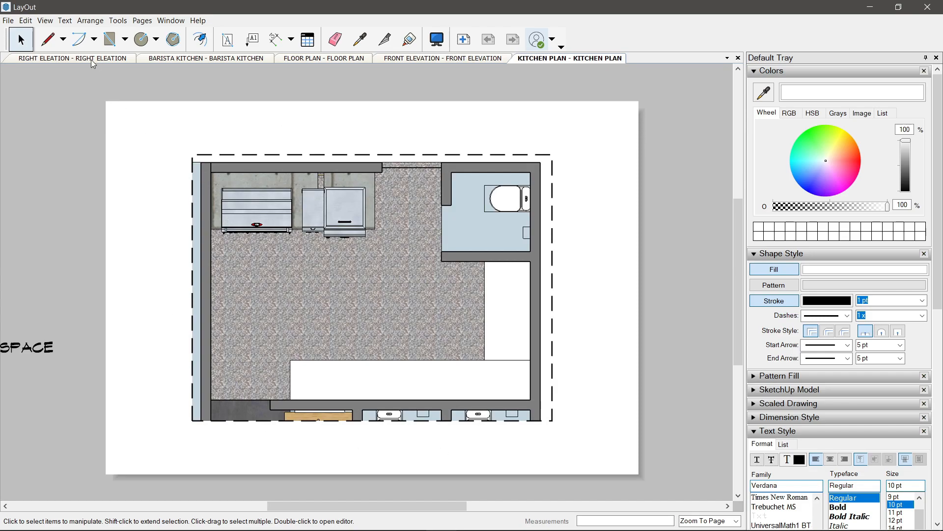
{"action": "left_click", "coordinate": [69, 58]}
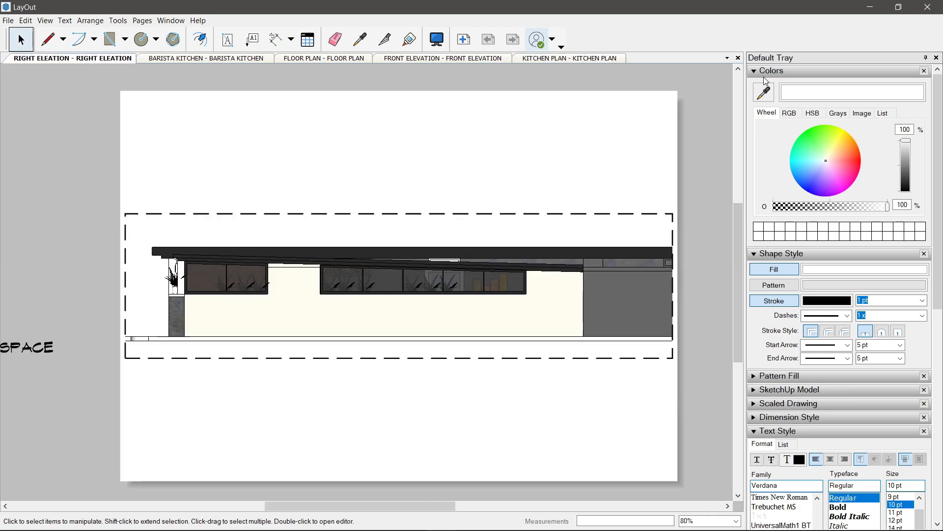
{"action": "left_click", "coordinate": [754, 70]}
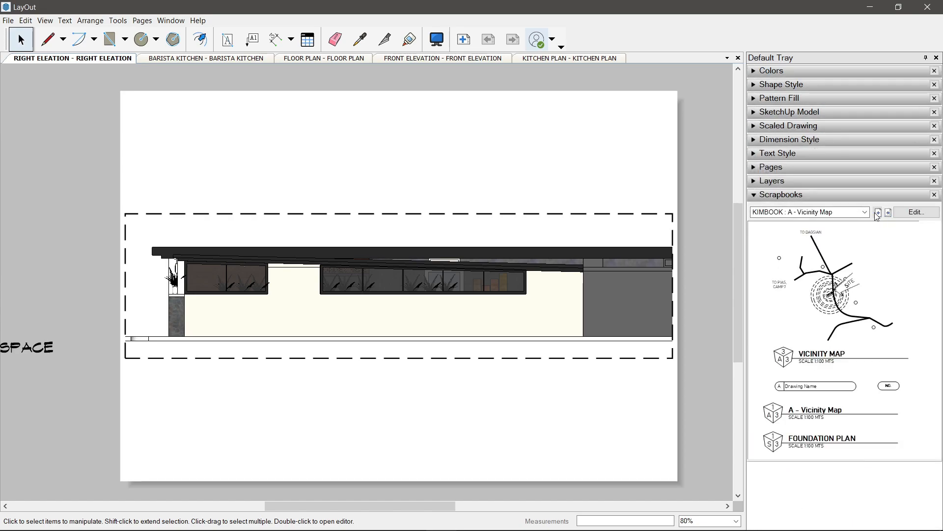
{"action": "mouse_move", "coordinate": [789, 442]}
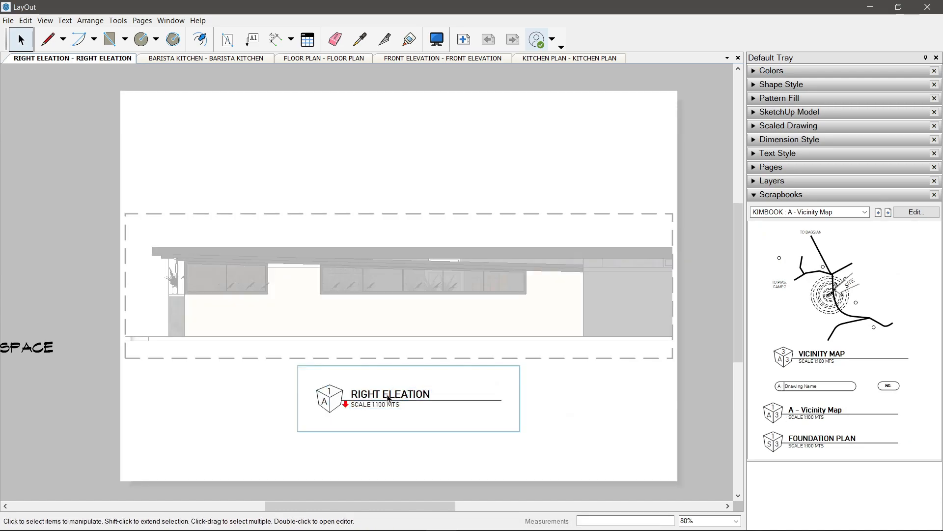
Edit the KIMBOOK drawing title under the right elevation to show the page name.
{"action": "double_click", "coordinate": [390, 394]}
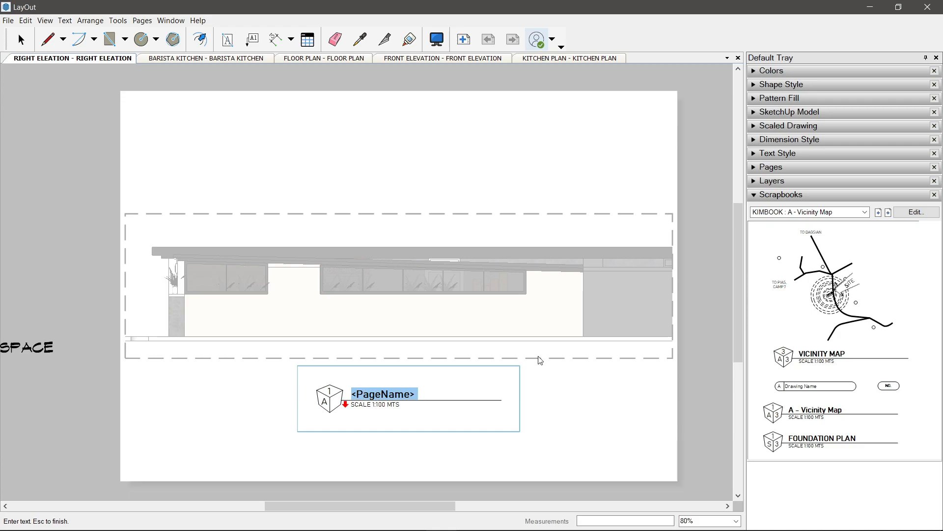
{"action": "left_click", "coordinate": [774, 166]}
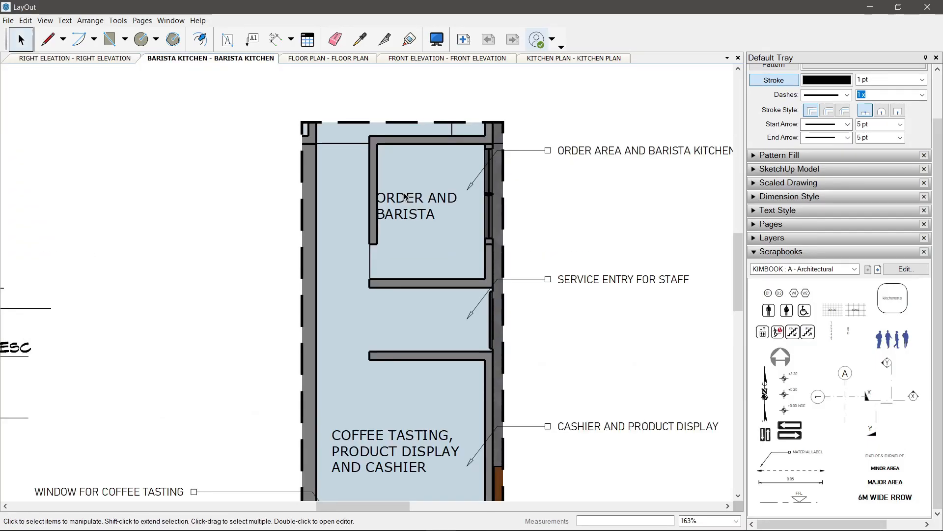
Expand the order-area room text and add the 'VERTIFY EXISTING STORE FRONTAGE UNTIL KIT' dimension note.
{"action": "double_click", "coordinate": [407, 207]}
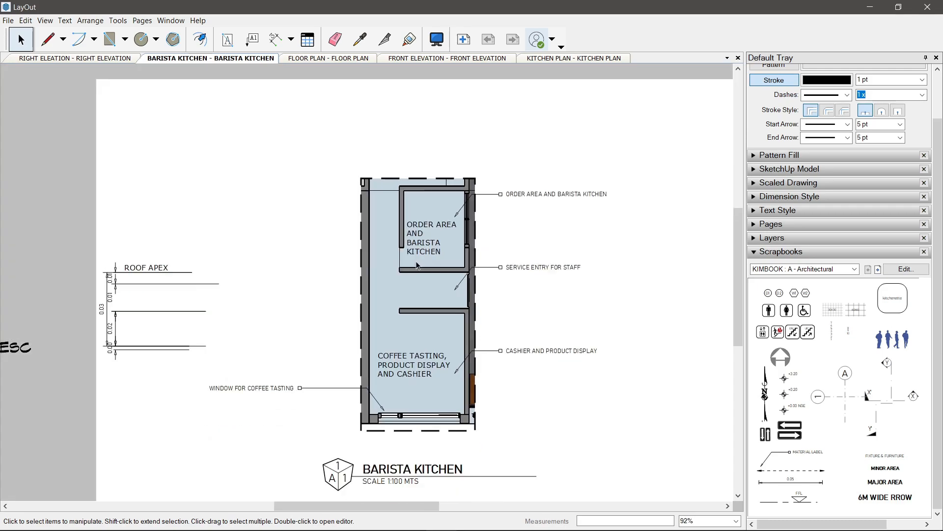
{"action": "left_click", "coordinate": [360, 39]}
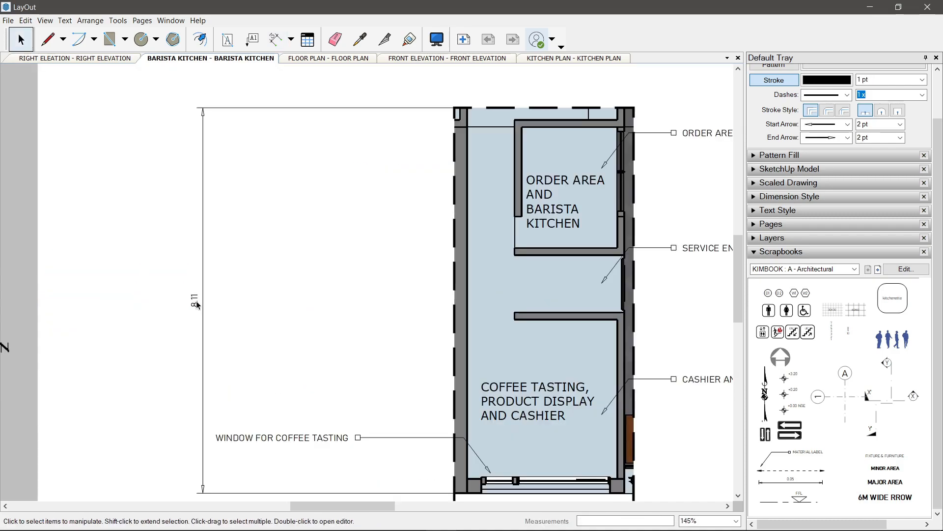
{"action": "type", "text": "VERTIFY"}
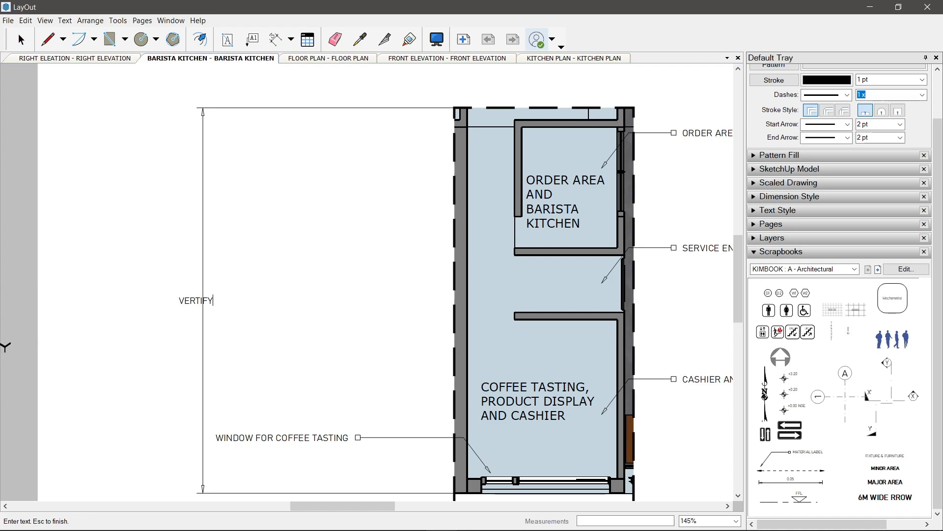
{"action": "type", "text": "EXISTING STORE FRON"}
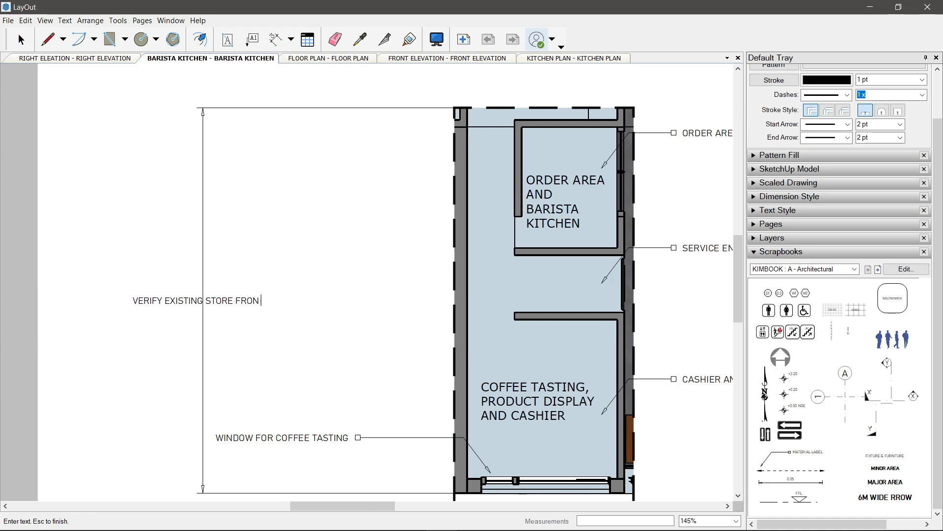
{"action": "type", "text": "TAGE UNTIL KIT"}
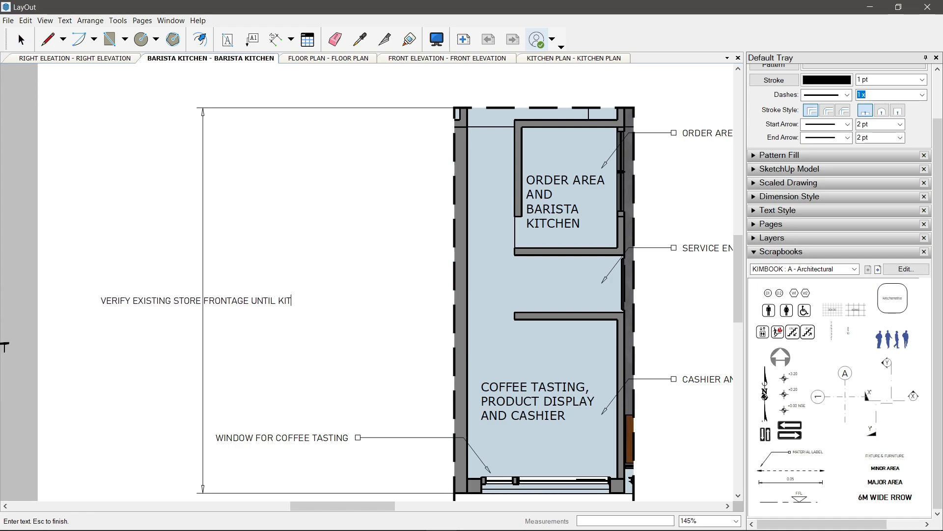
{"action": "left_click", "coordinate": [328, 58]}
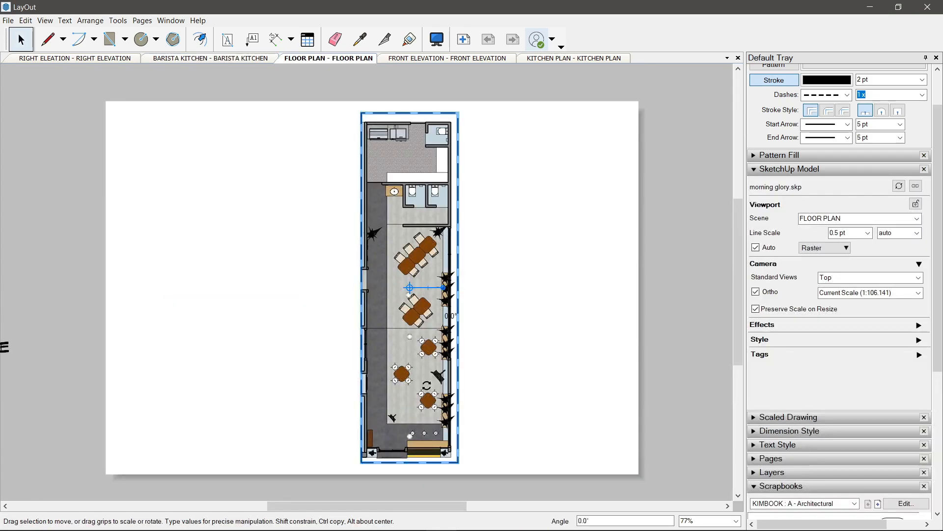
Place the KITCHEN text and add ENTRY, WELCOME SIGNAGE and PIPING LINE & DRAINAGE BELOW labels.
{"action": "left_click", "coordinate": [335, 40]}
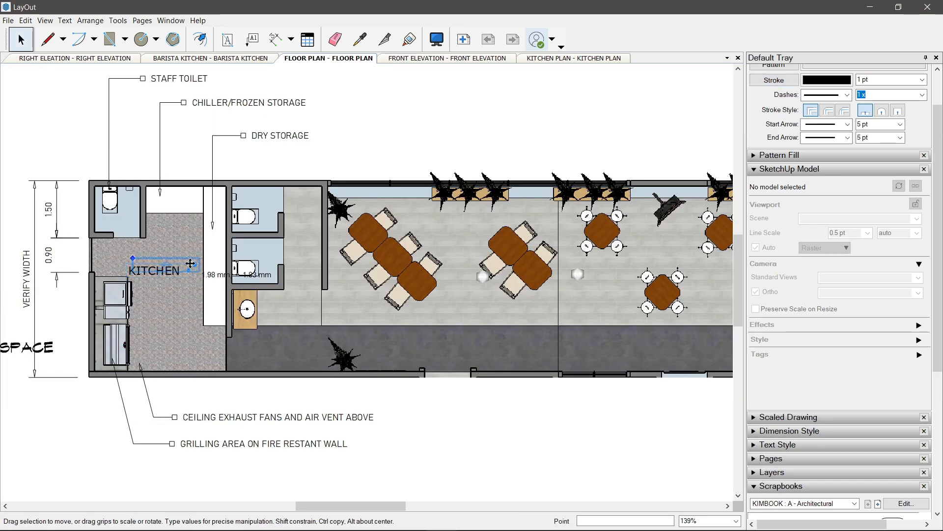
{"action": "left_click", "coordinate": [251, 38]}
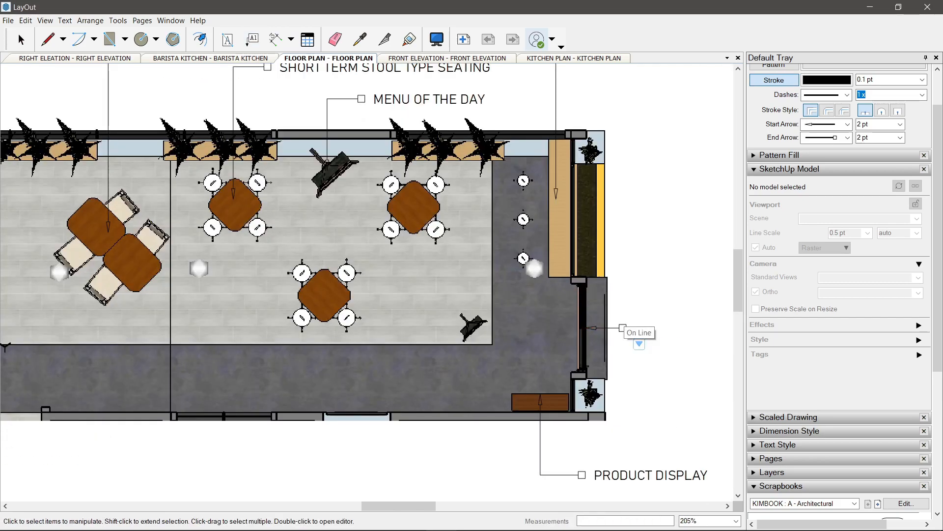
{"action": "left_click", "coordinate": [252, 39]}
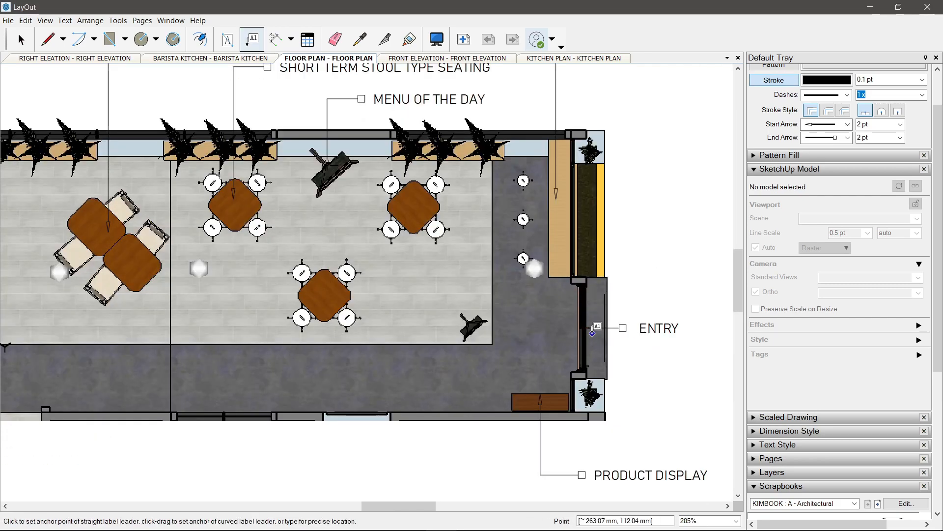
{"action": "scroll", "scroll_direction": "down", "scroll_amount": 3}
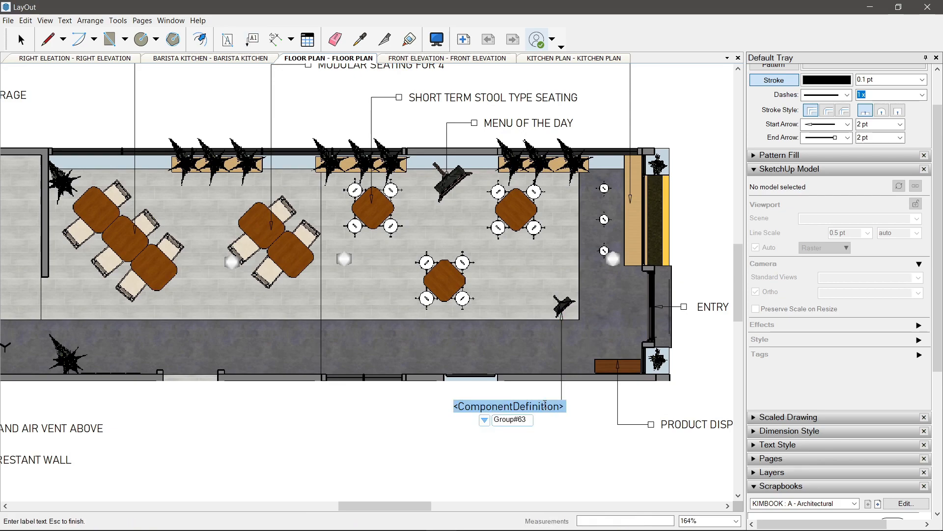
{"action": "type", "text": "WELCOME SIGNAGE"}
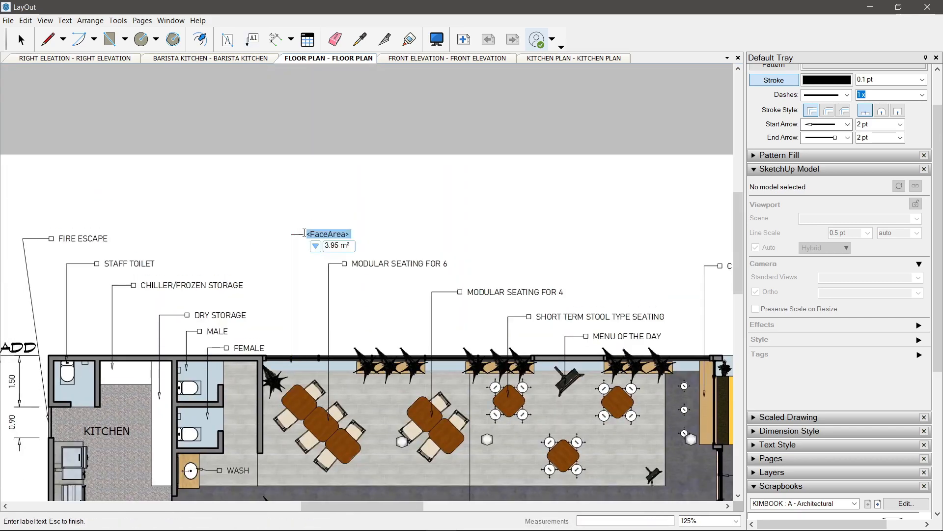
{"action": "type", "text": "PIPING LINE & DRAINAGE BELOW"}
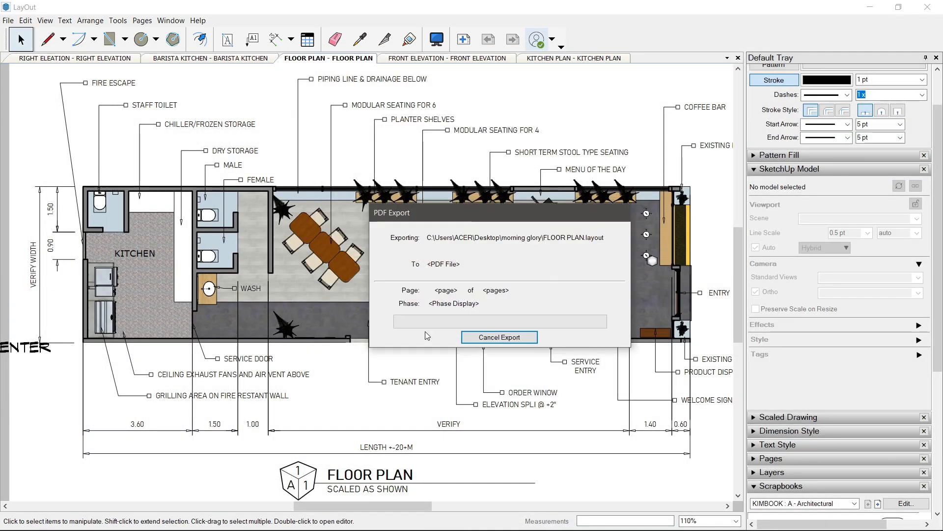
Finish exporting the floor plan to PDF and open KITCHEN PLAN.layout.
{"action": "left_click", "coordinate": [499, 336]}
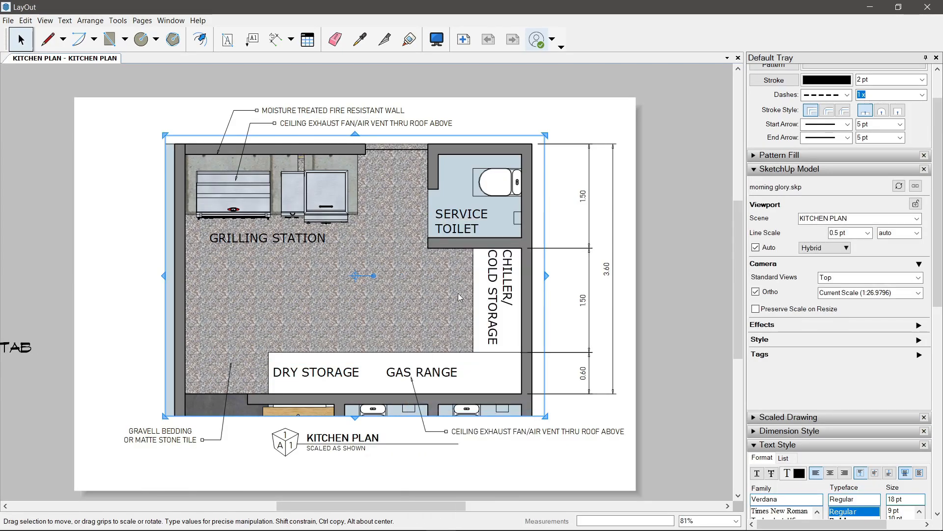
Leave the kitchen plan and switch to the Enscape aerial render of the cafe.
{"action": "scroll", "scroll_direction": "up", "scroll_amount": 3}
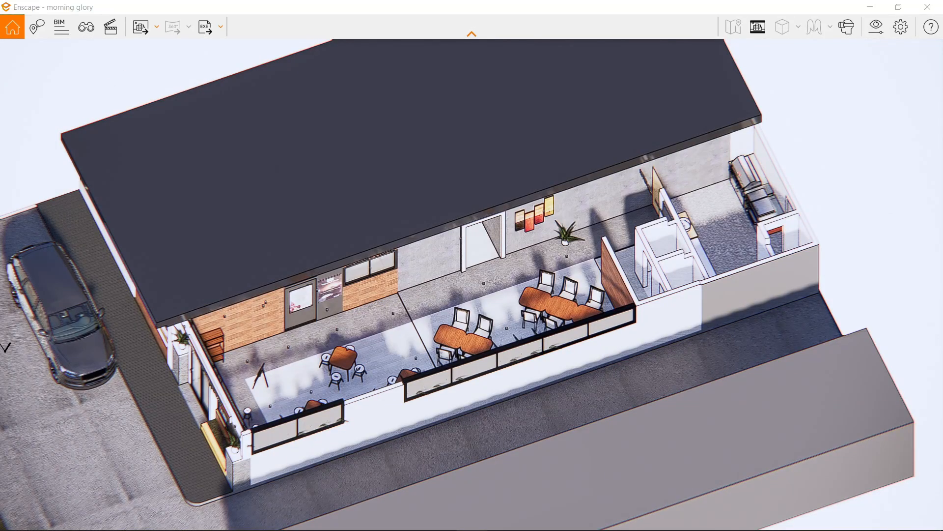
{"action": "key", "text": "alt+tab"}
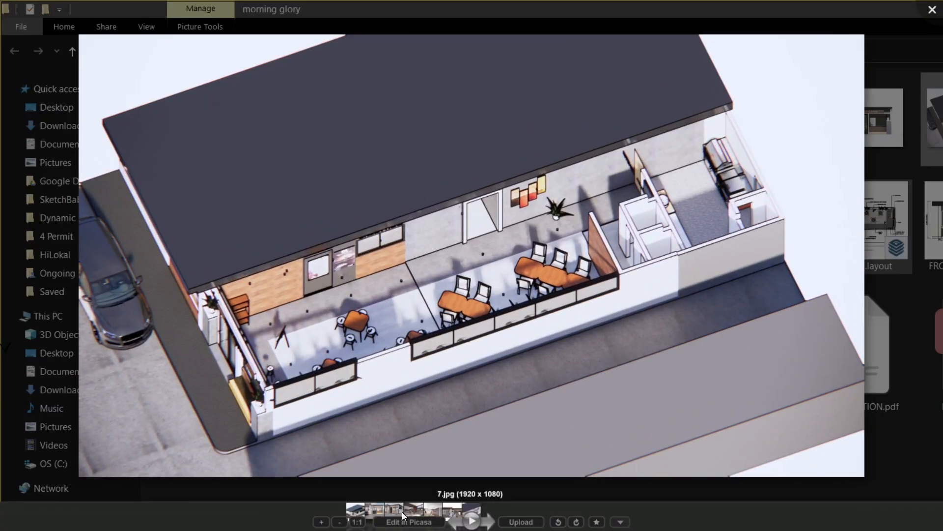
{"action": "left_click", "coordinate": [410, 522]}
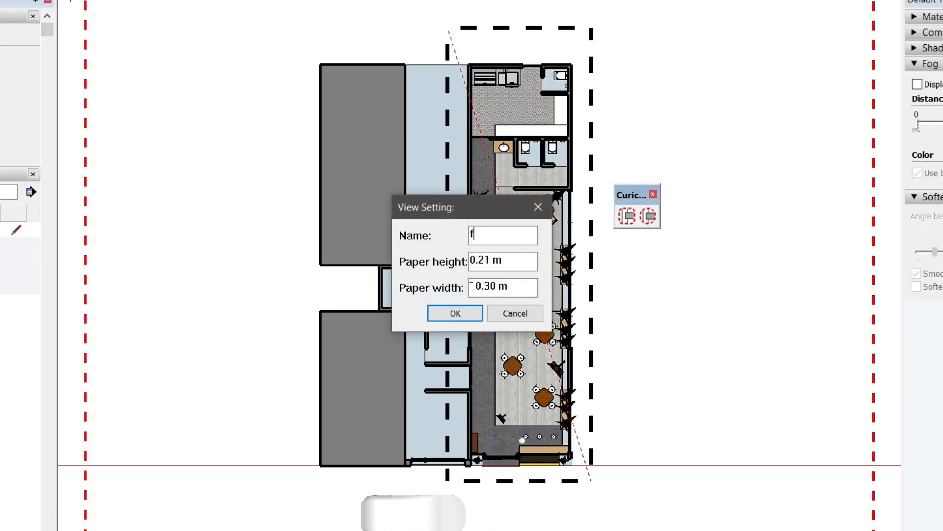
Name the FLOOR PLAN, KITCHEN PLAN and RIGHT ELEVATION views and open the resulting .layout files.
{"action": "type", "text": "LOOR PLAN"}
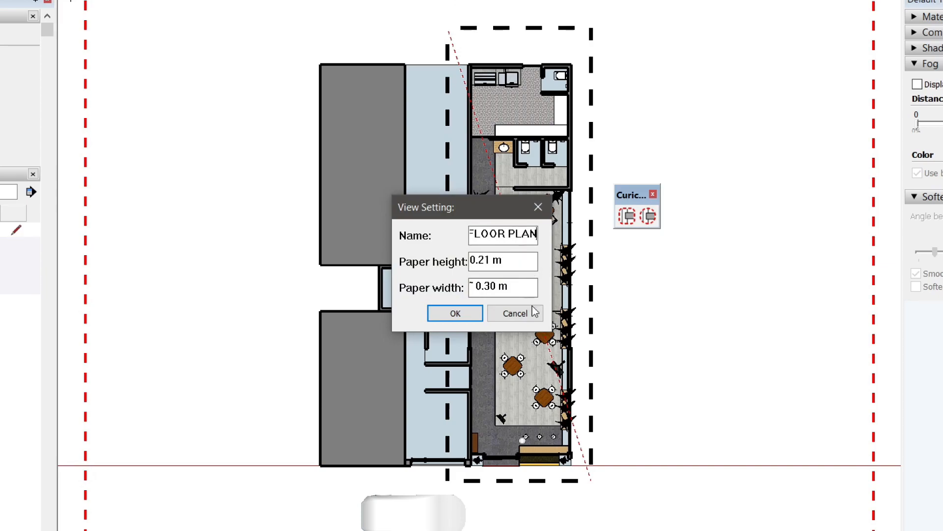
{"action": "left_click", "coordinate": [455, 313]}
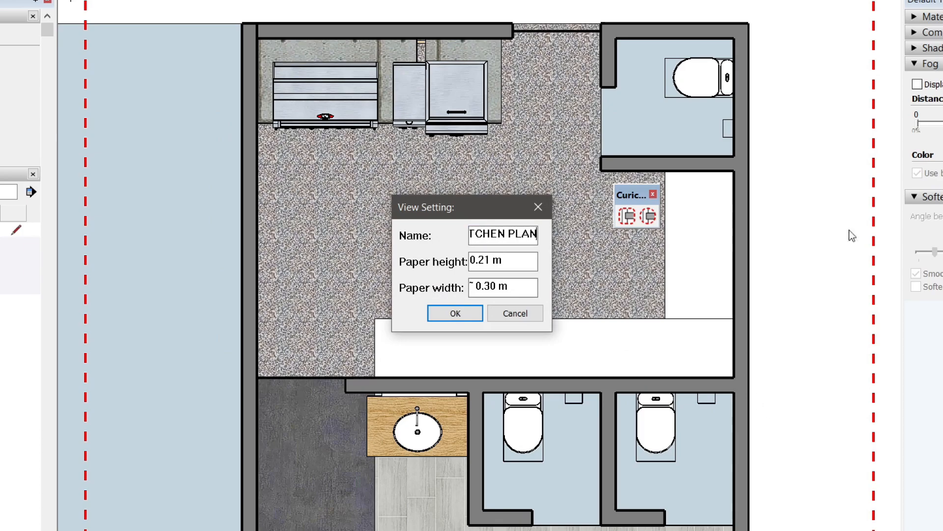
{"action": "left_click", "coordinate": [454, 313]}
{"action": "type", "text": "RIGHT"}
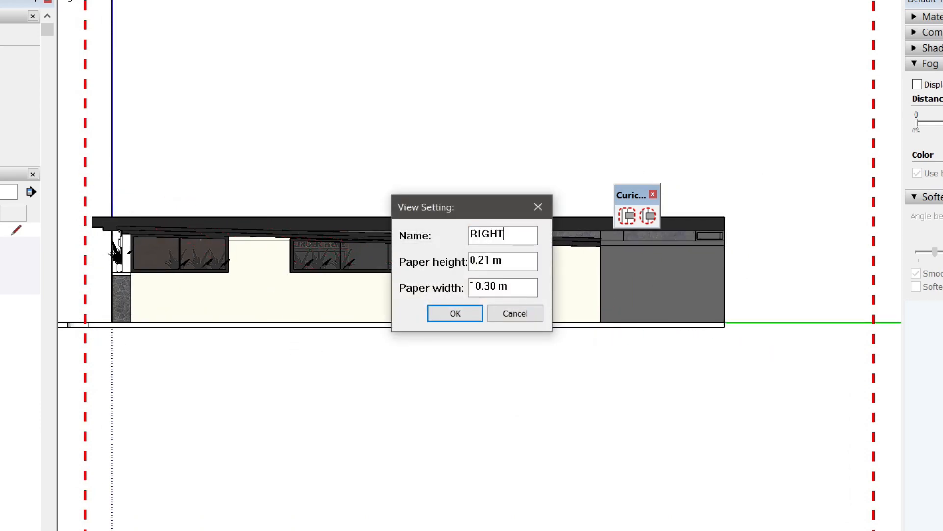
{"action": "left_click", "coordinate": [455, 313]}
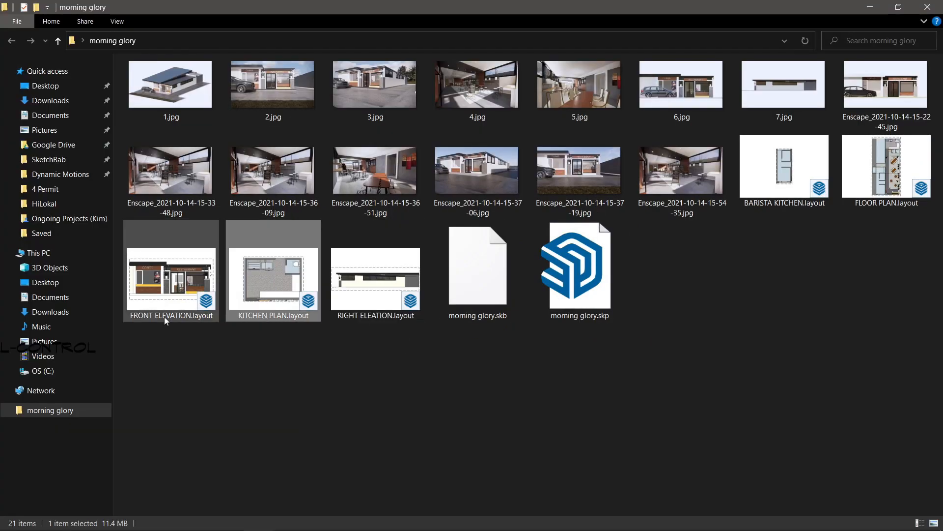
{"action": "double_click", "coordinate": [375, 271]}
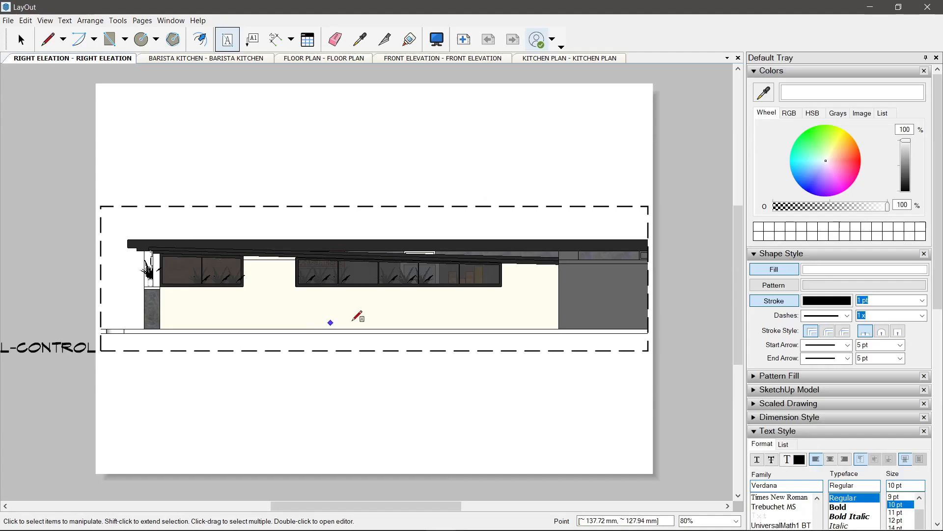
Review the four other documents, then add a 1:100 drawing title below the right elevation.
{"action": "left_click", "coordinate": [204, 58]}
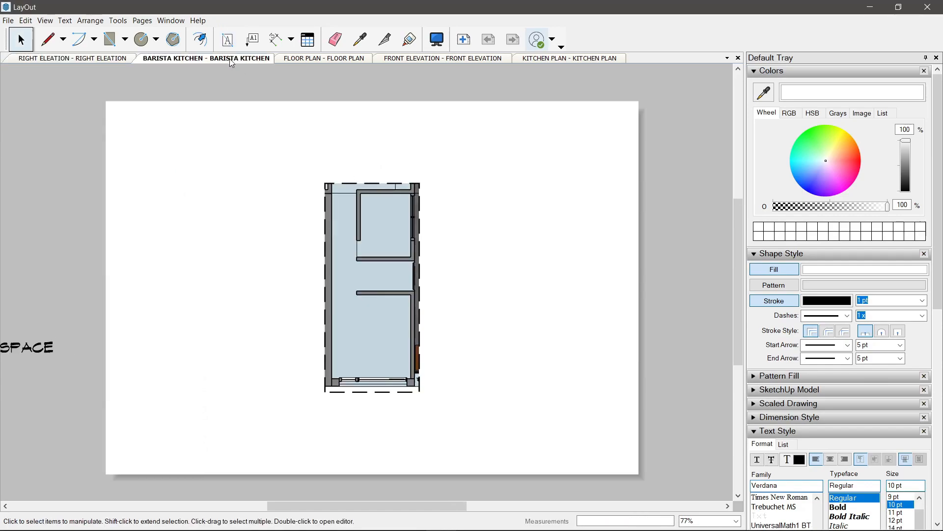
{"action": "left_click", "coordinate": [323, 58]}
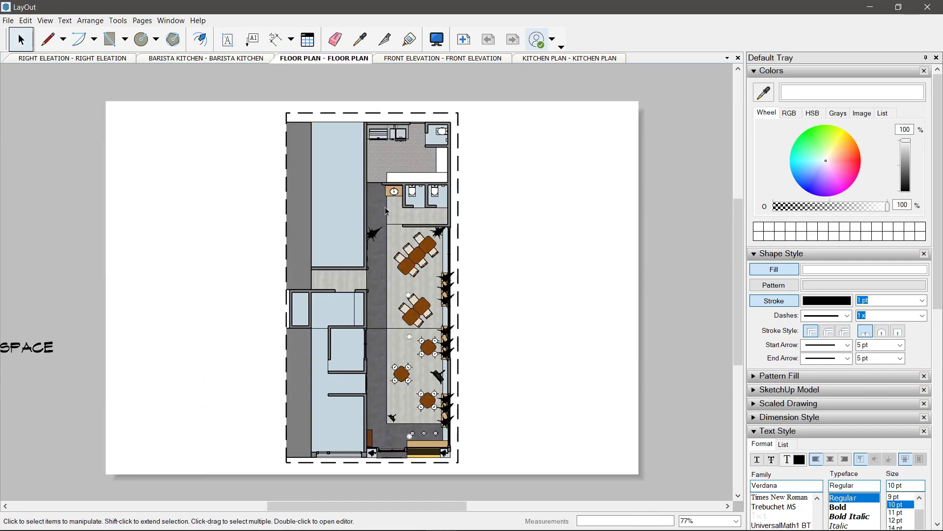
{"action": "left_click", "coordinate": [443, 58]}
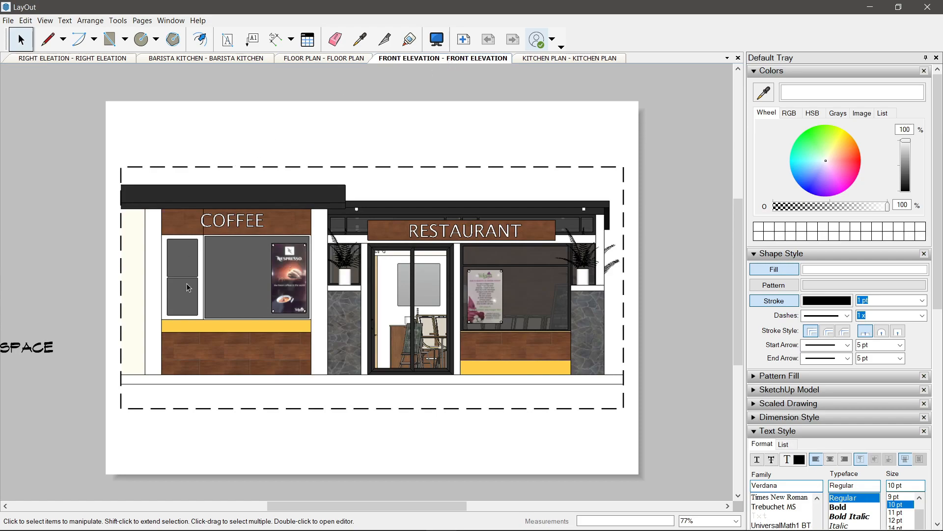
{"action": "left_click", "coordinate": [568, 58]}
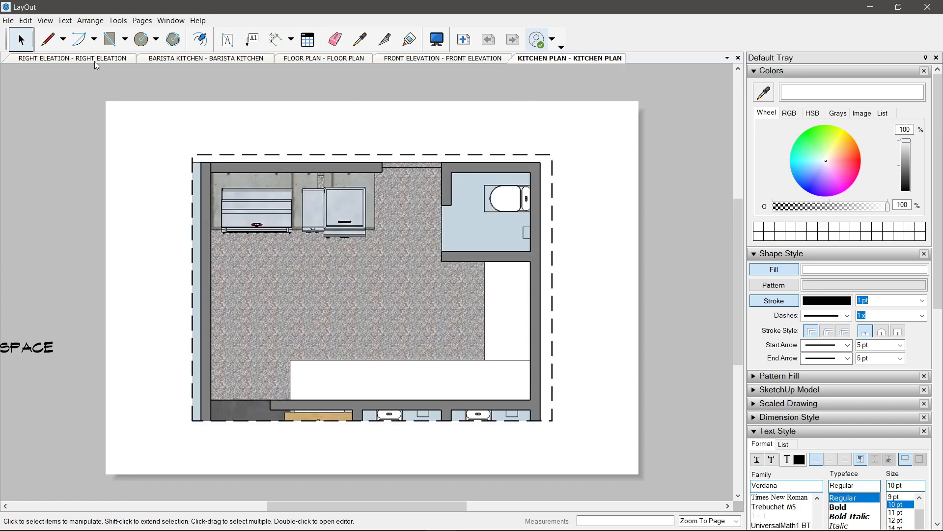
{"action": "left_click", "coordinate": [69, 58]}
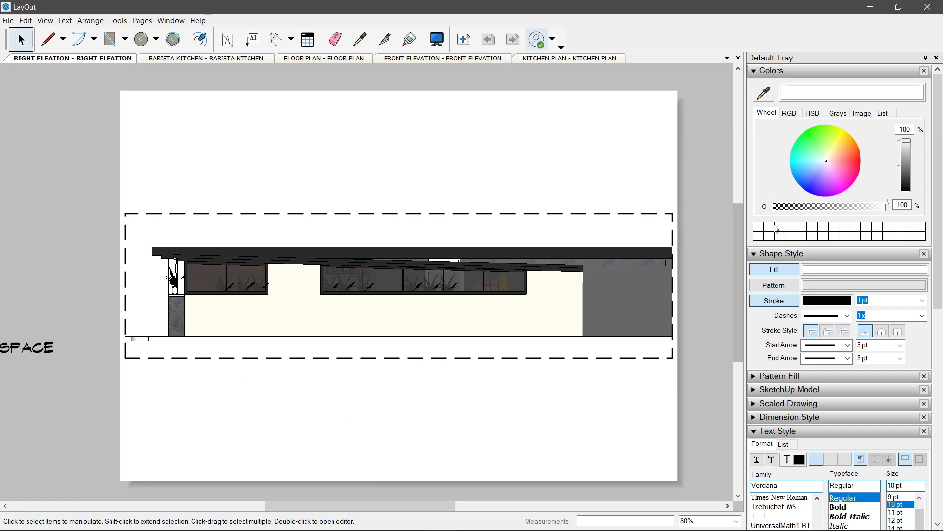
{"action": "left_click", "coordinate": [753, 70]}
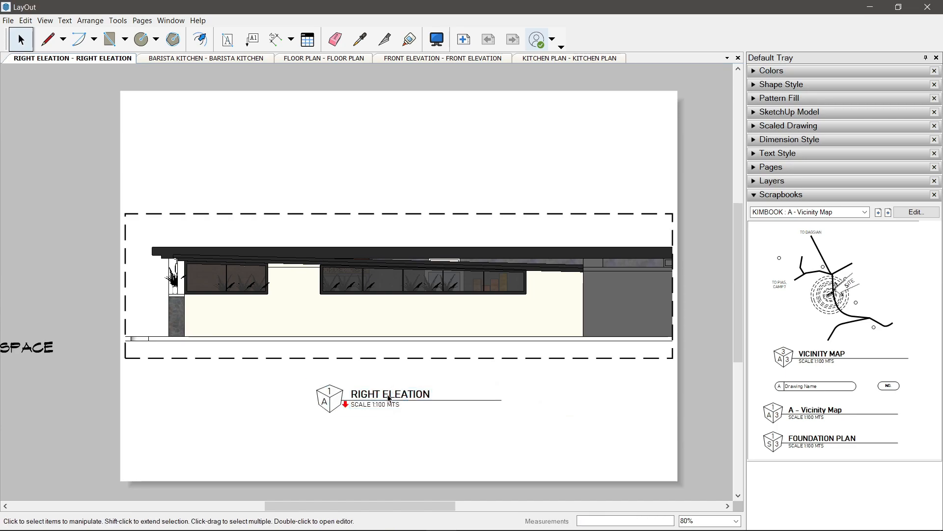
Rename the misspelt page to RIGHT ELEVATION in the Pages panel so the title updates.
{"action": "double_click", "coordinate": [389, 394]}
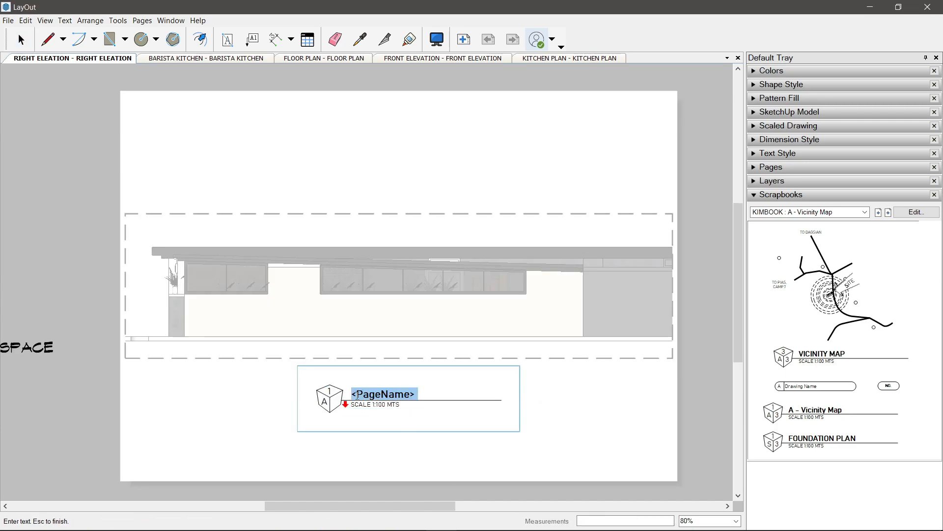
{"action": "left_click", "coordinate": [771, 167]}
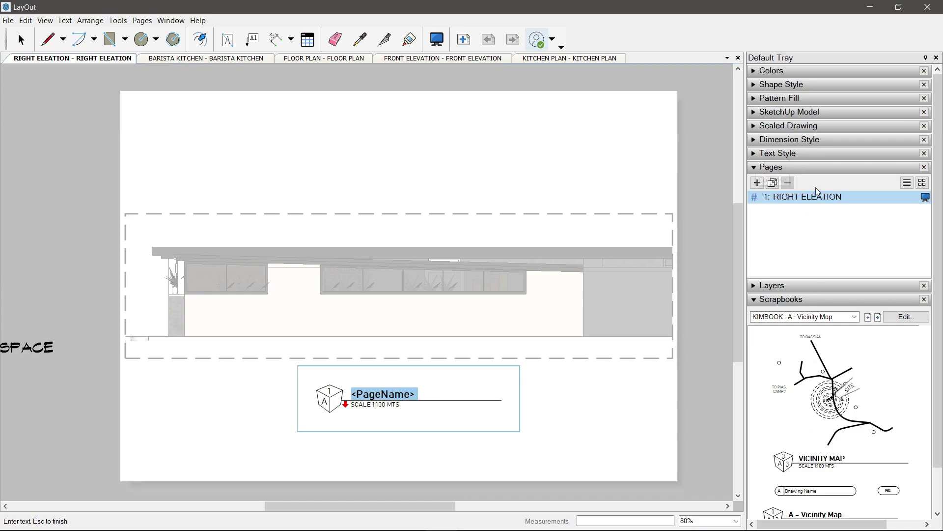
{"action": "double_click", "coordinate": [804, 197]}
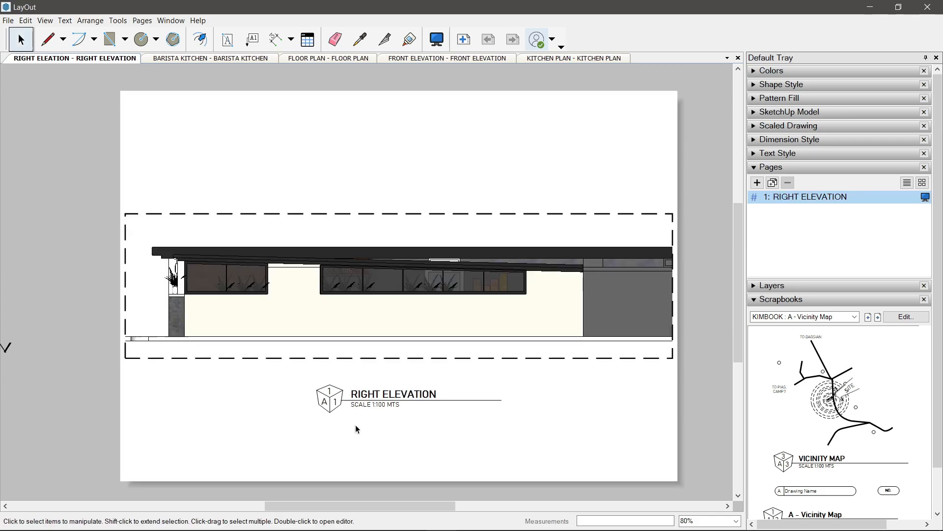
{"action": "left_click", "coordinate": [868, 236]}
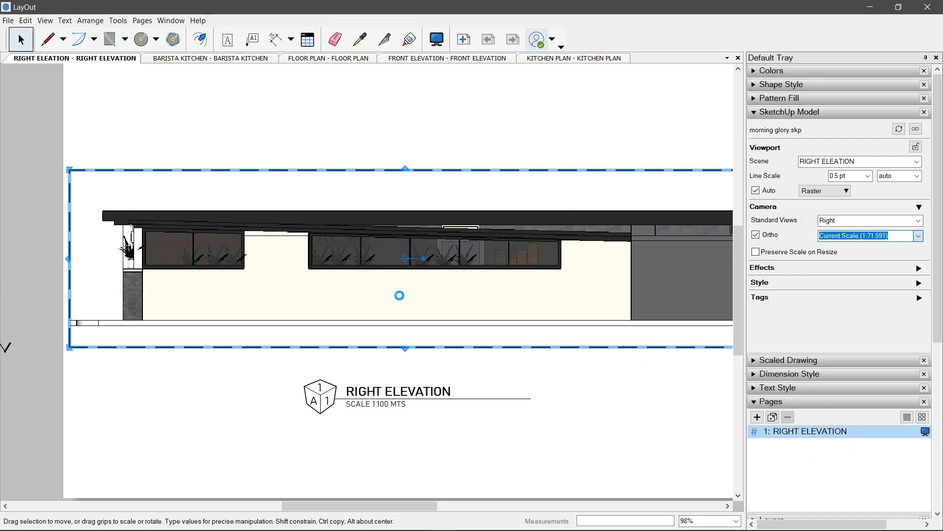
Set the right elevation viewport to 1:100 scale and open the barista kitchen page.
{"action": "left_click", "coordinate": [867, 236]}
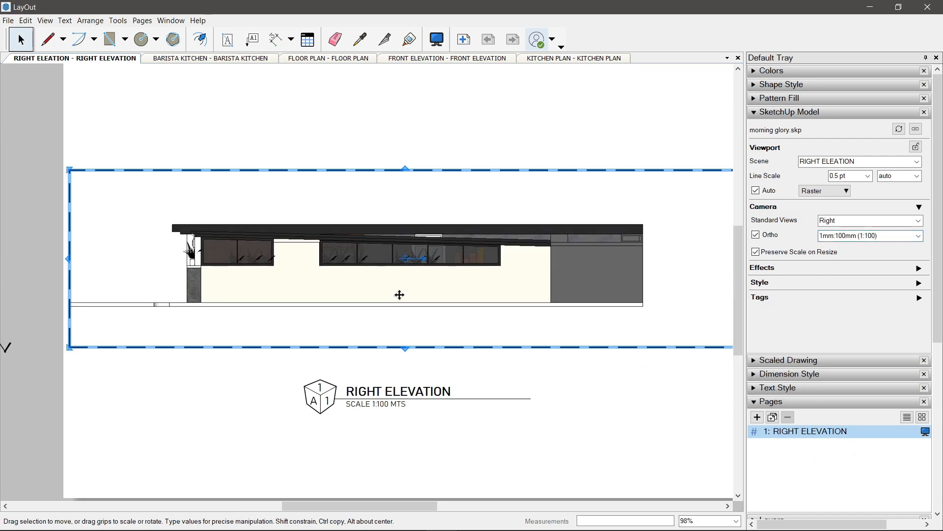
{"action": "left_click", "coordinate": [362, 287]}
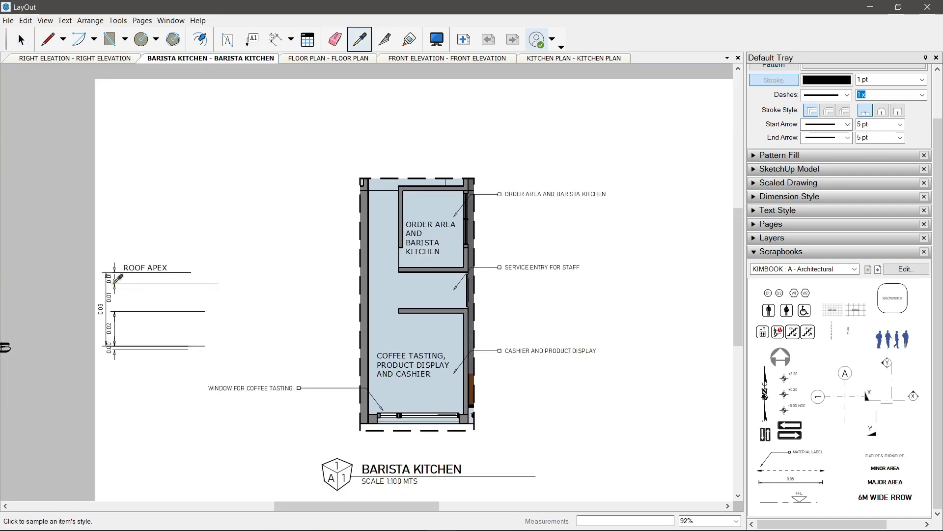
Add a vertical dimension reading 'VERTIFY EXISTING STORE FRONTAGE UNTIL KIT…' along the kitchen plan.
{"action": "left_click", "coordinate": [275, 39]}
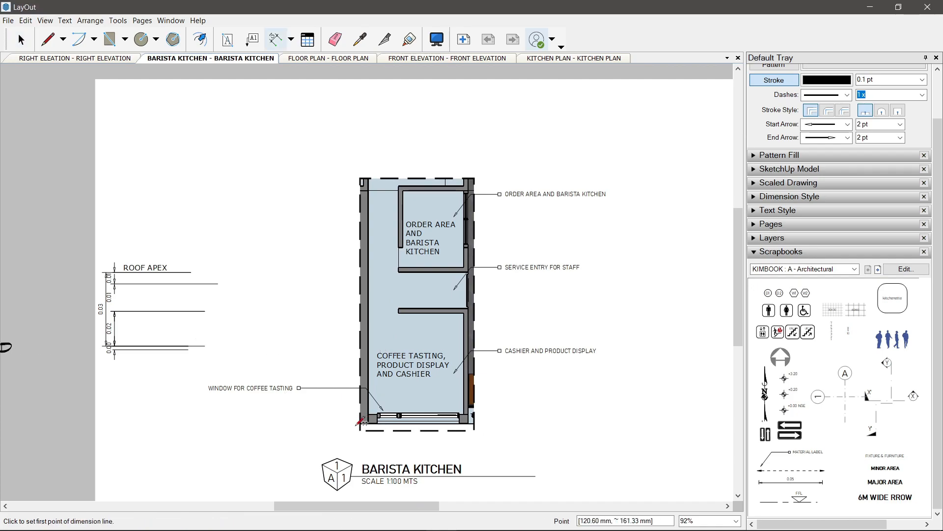
{"action": "left_click", "coordinate": [312, 177]}
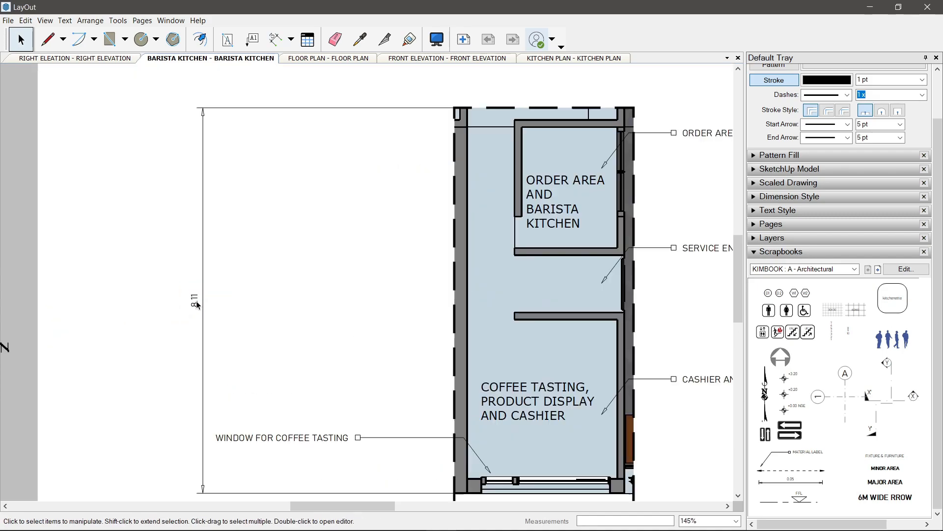
{"action": "type", "text": "VERTIFY"}
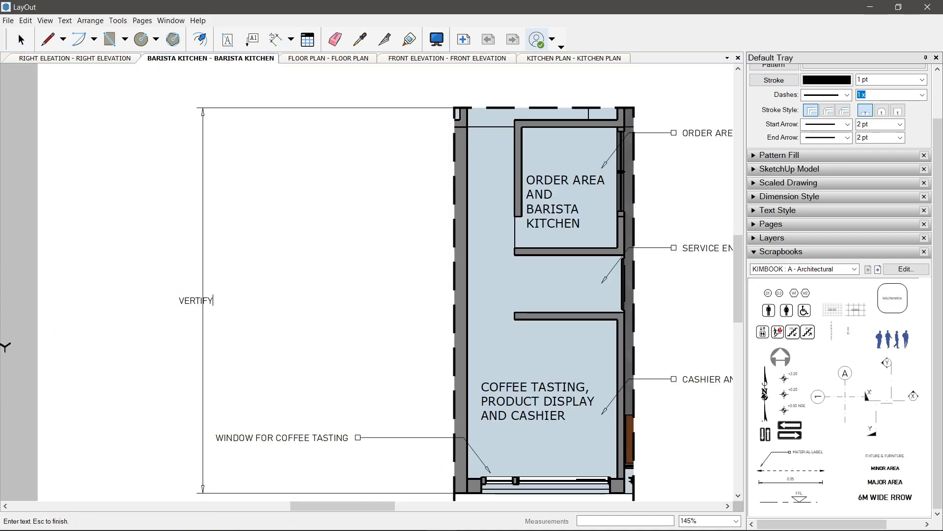
{"action": "type", "text": "EXISTING STORE F"}
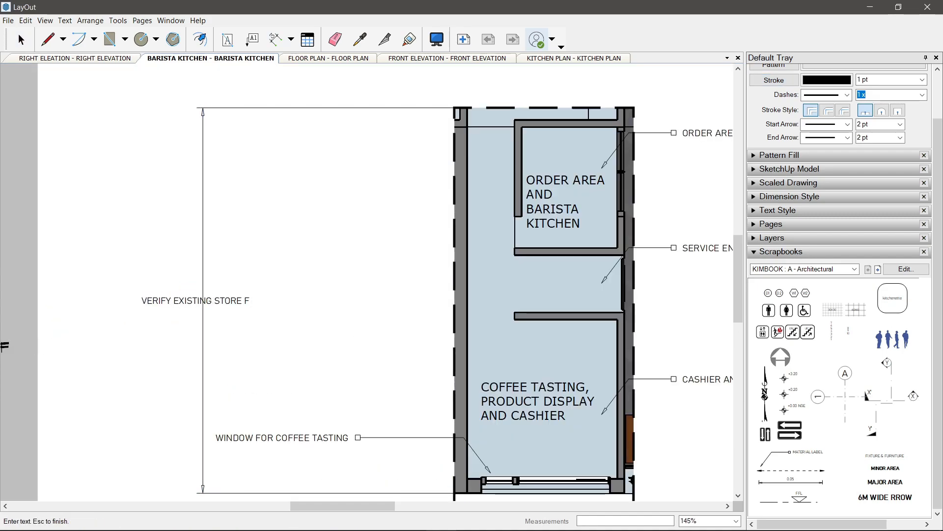
{"action": "type", "text": "FRONTAGE UNTIL KIT"}
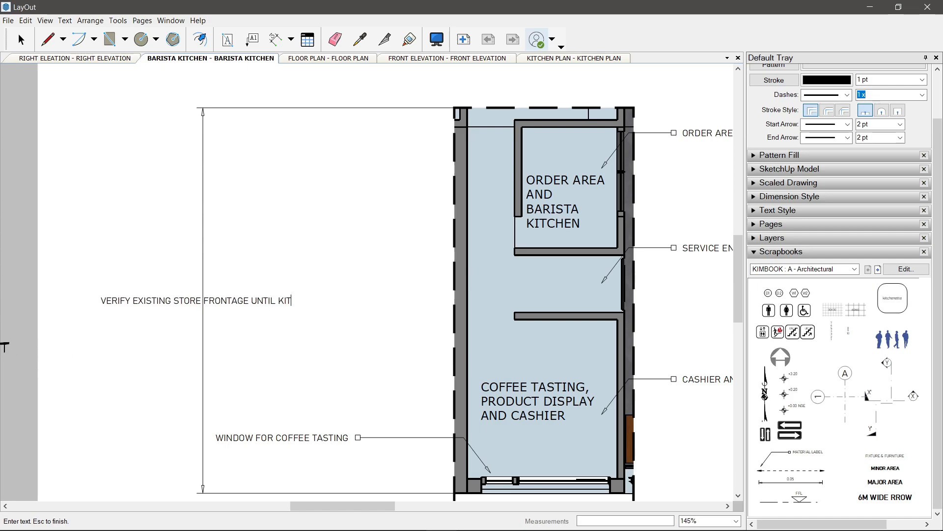